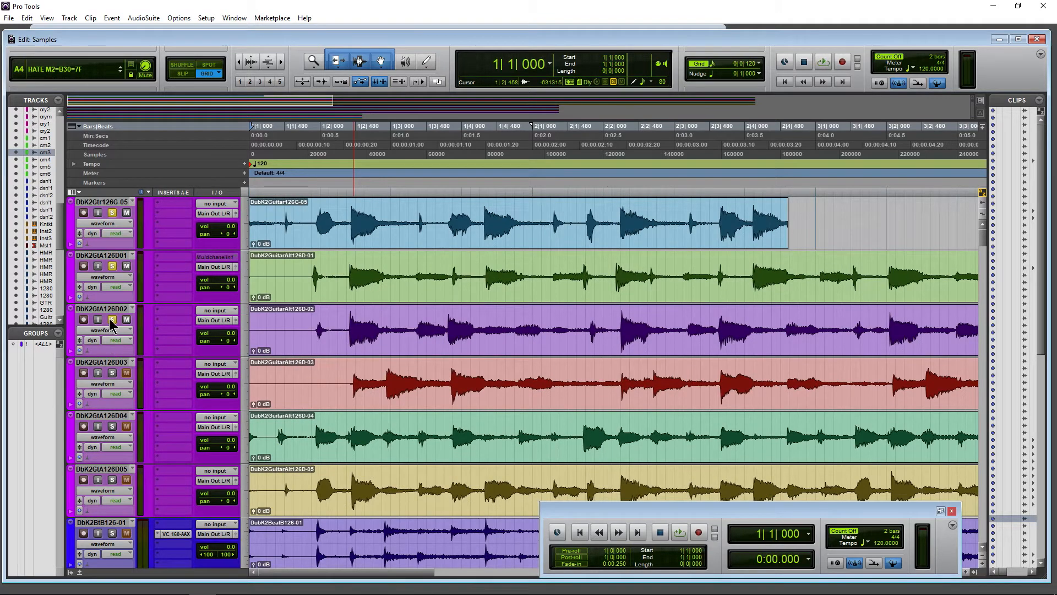
# Solo guitar tracks D02, D03 and D04 together, toggling D04's solo off again
pyautogui.click(112, 320)
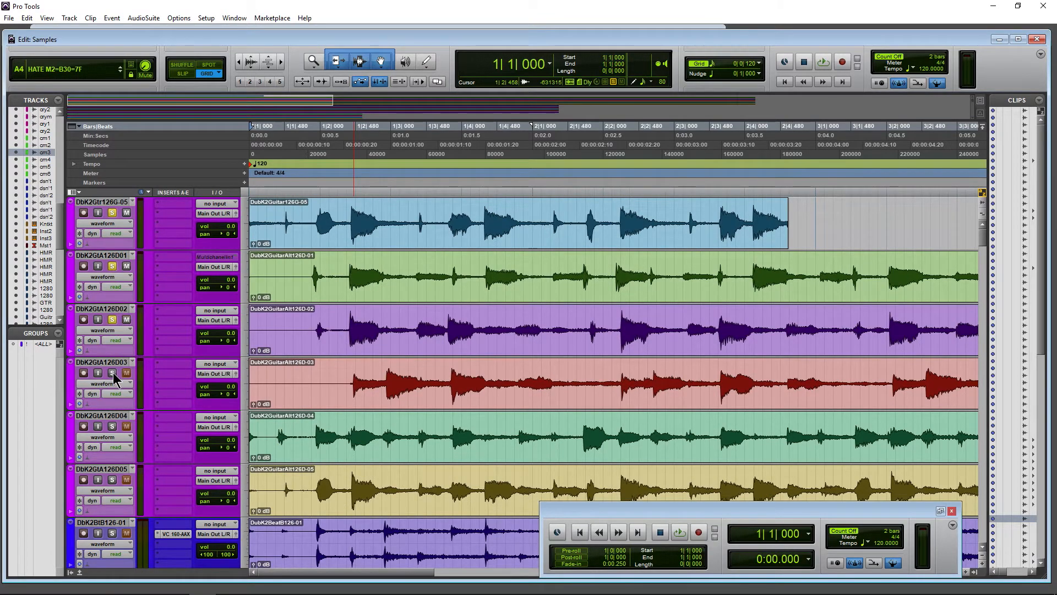
pyautogui.click(112, 373)
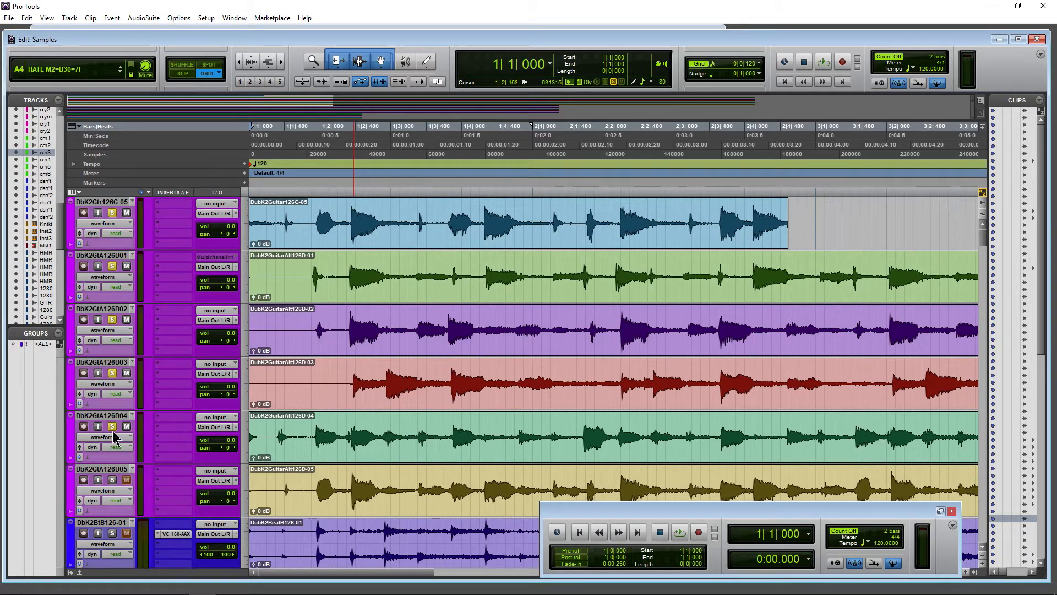
pyautogui.click(111, 425)
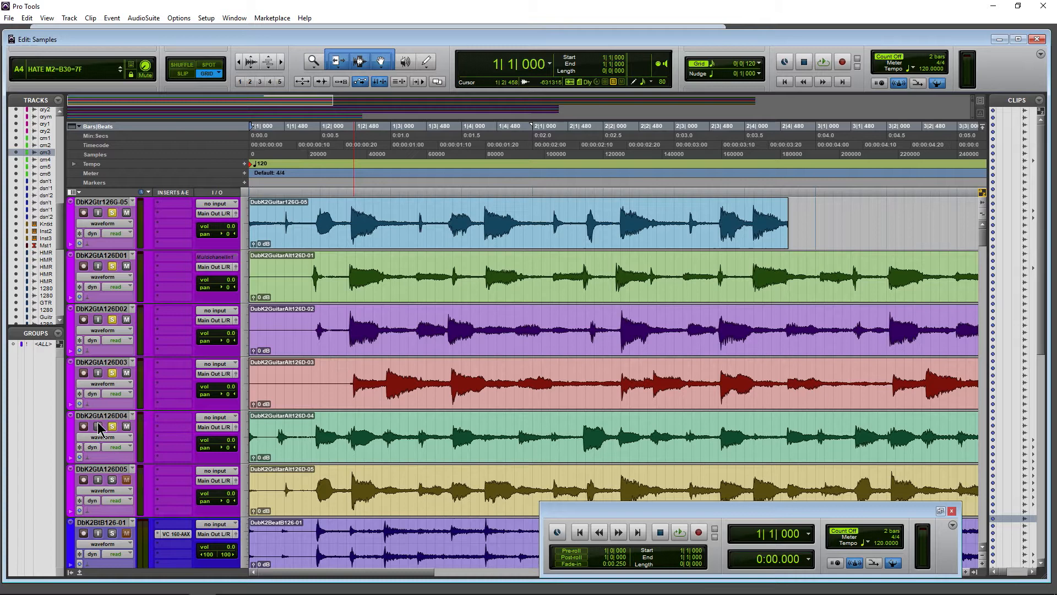
pyautogui.click(113, 425)
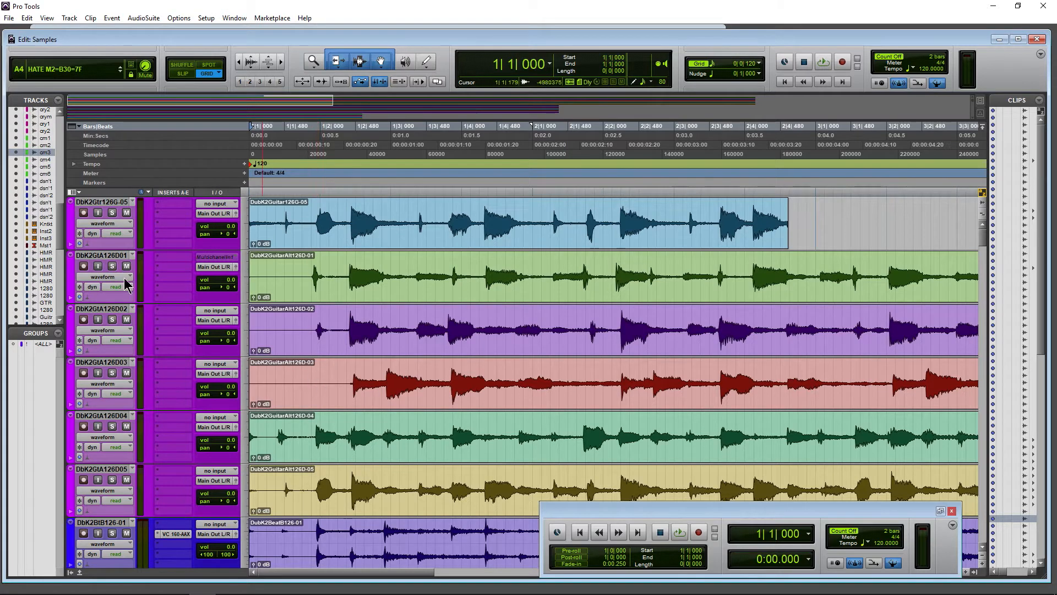
# Play the session and un-solo D01, toggling D03 and the bottom track's solos during playback
pyautogui.click(678, 533)
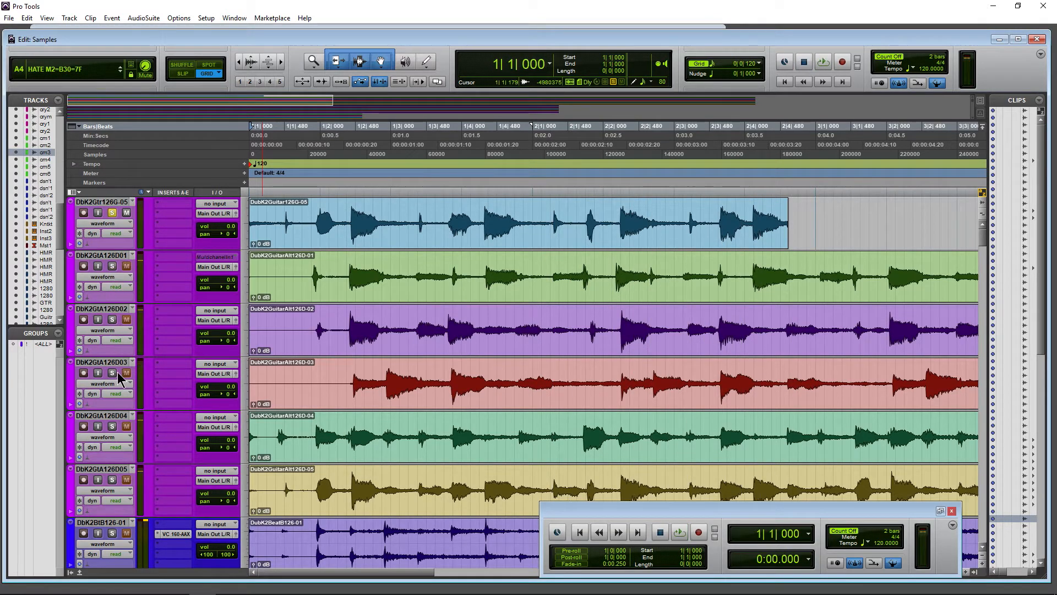
pyautogui.click(678, 532)
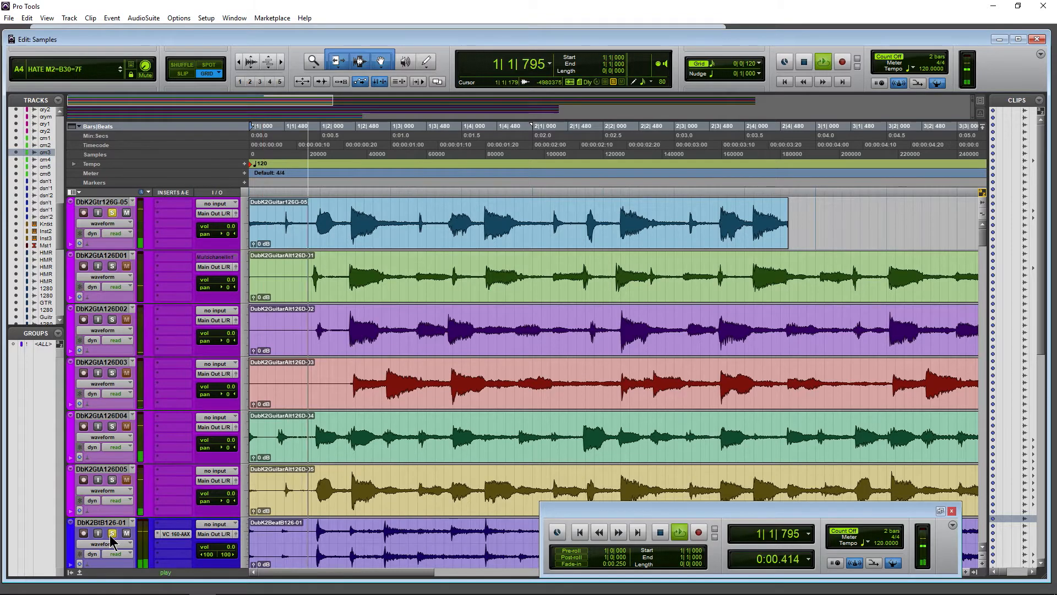
pyautogui.click(658, 532)
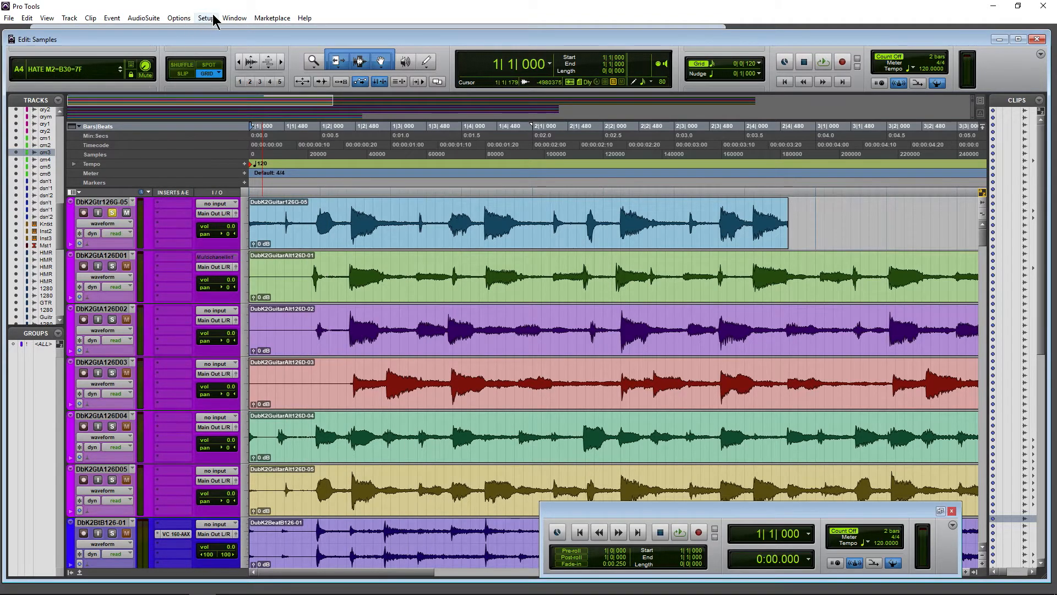
pyautogui.click(178, 17)
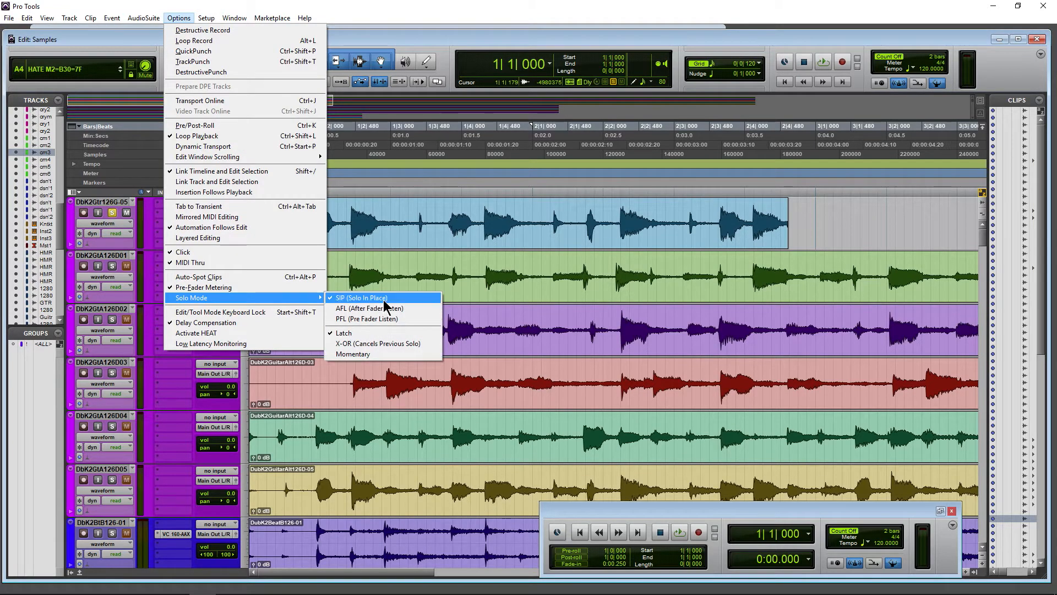
pyautogui.moveTo(370, 308)
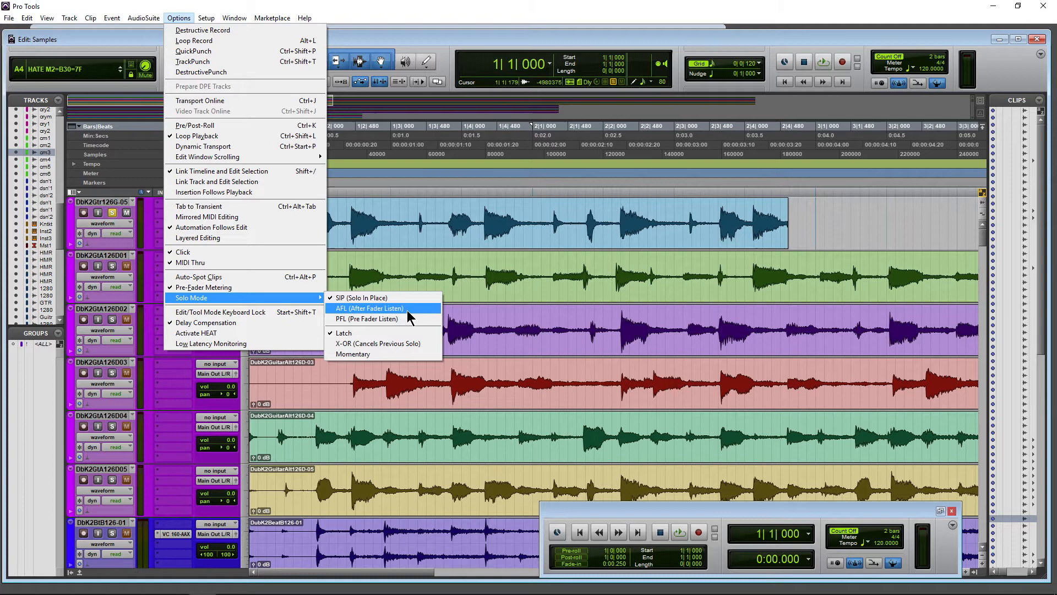
pyautogui.moveTo(367, 318)
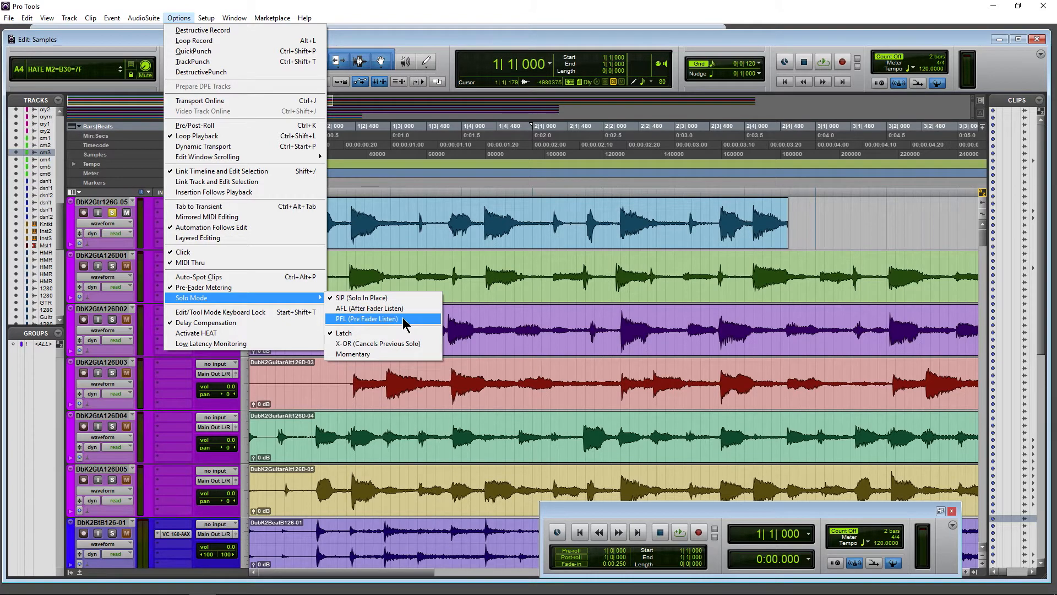
pyautogui.click(304, 17)
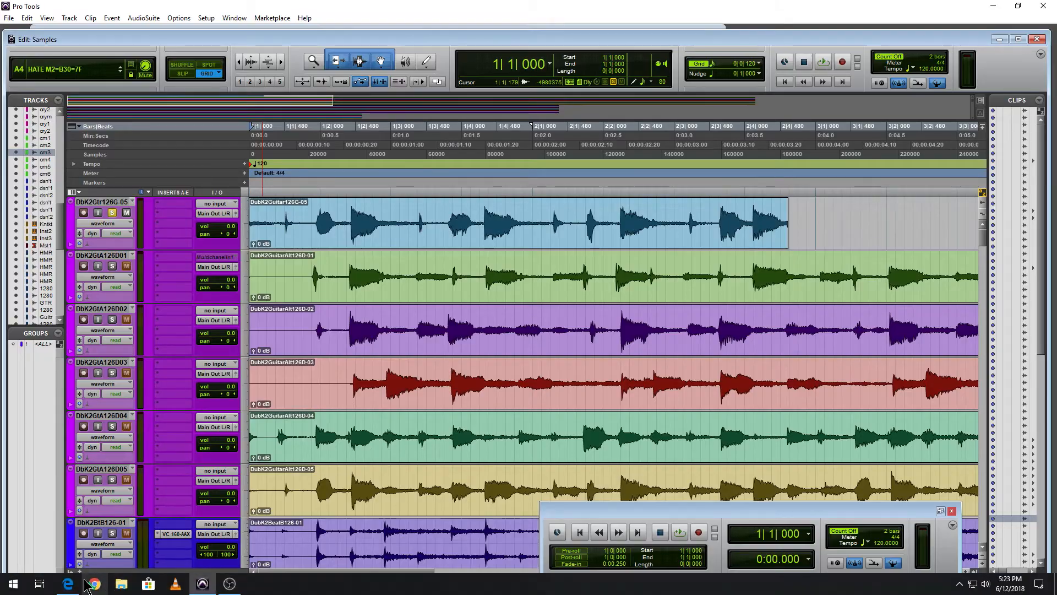
# Switch to Edge to read the Reference Guide's Solo Modes section
pyautogui.click(92, 583)
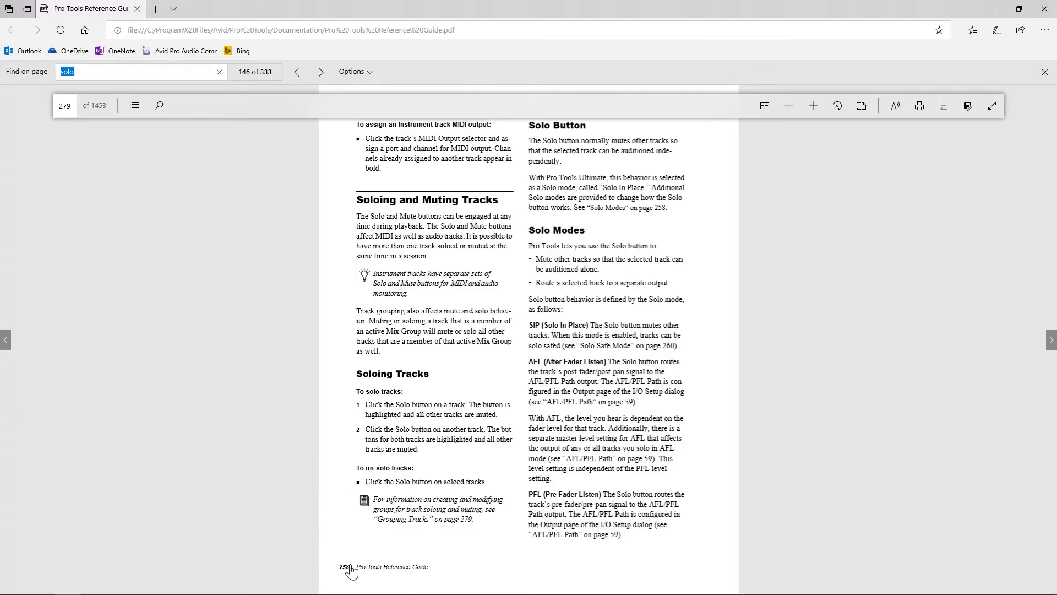
pyautogui.moveTo(55, 131)
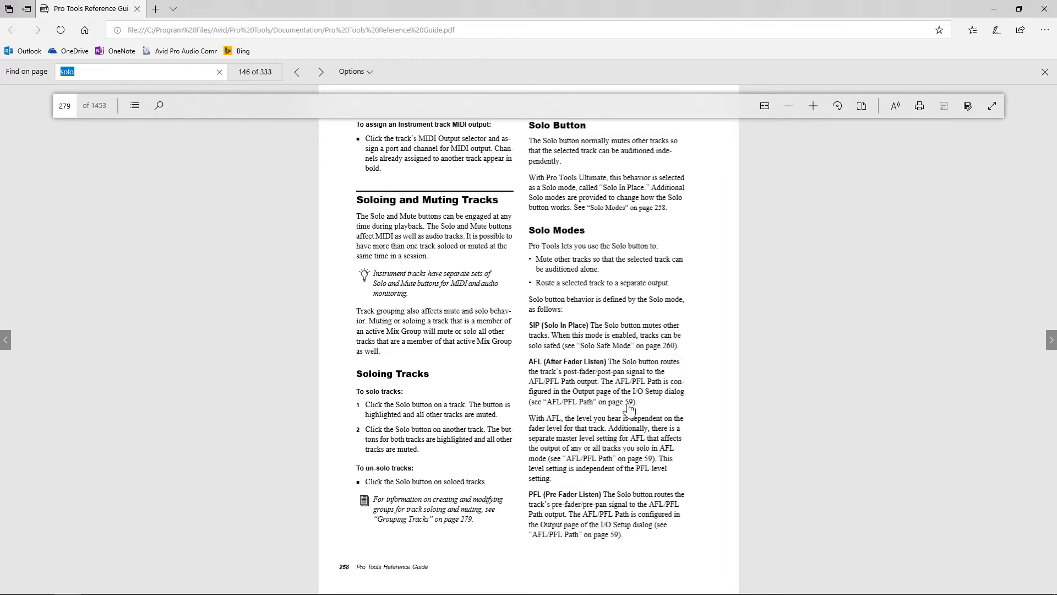
pyautogui.moveTo(864, 308)
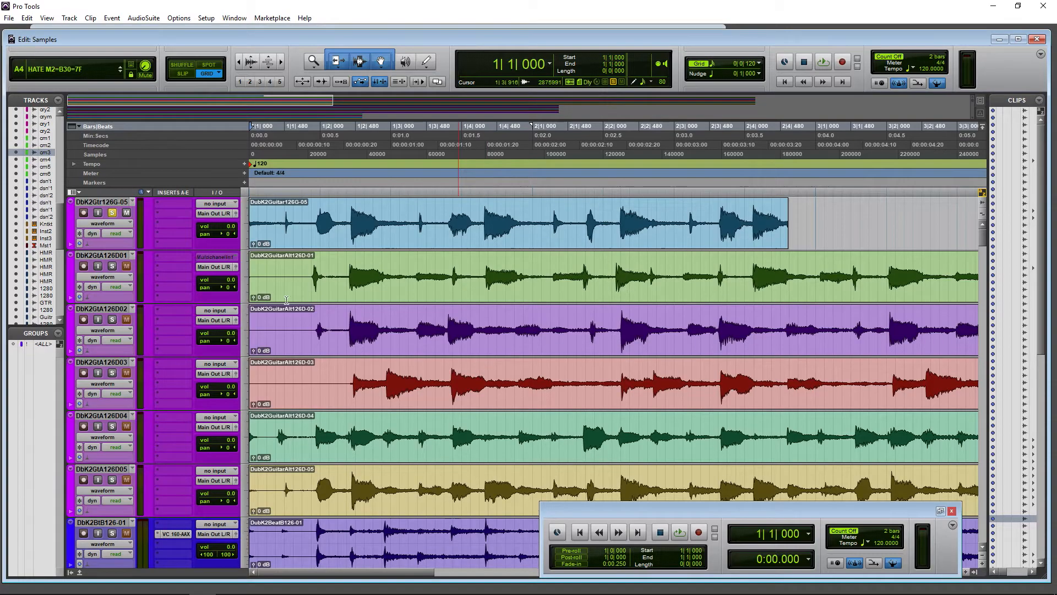
# Set the solo mode to X-OR (Cancels Previous Solo) from the Options menu
pyautogui.click(179, 18)
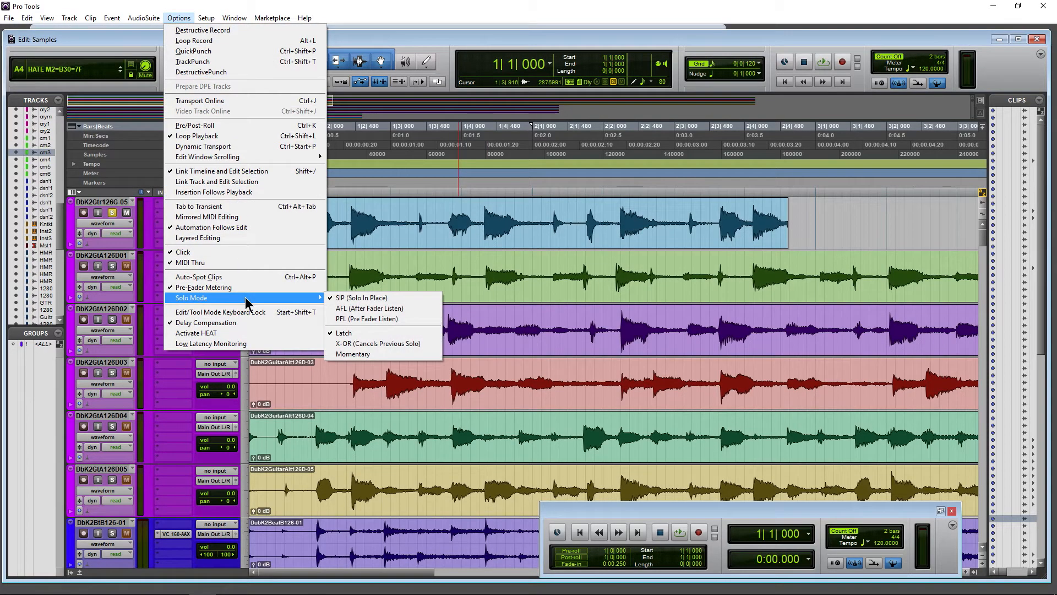
pyautogui.moveTo(377, 344)
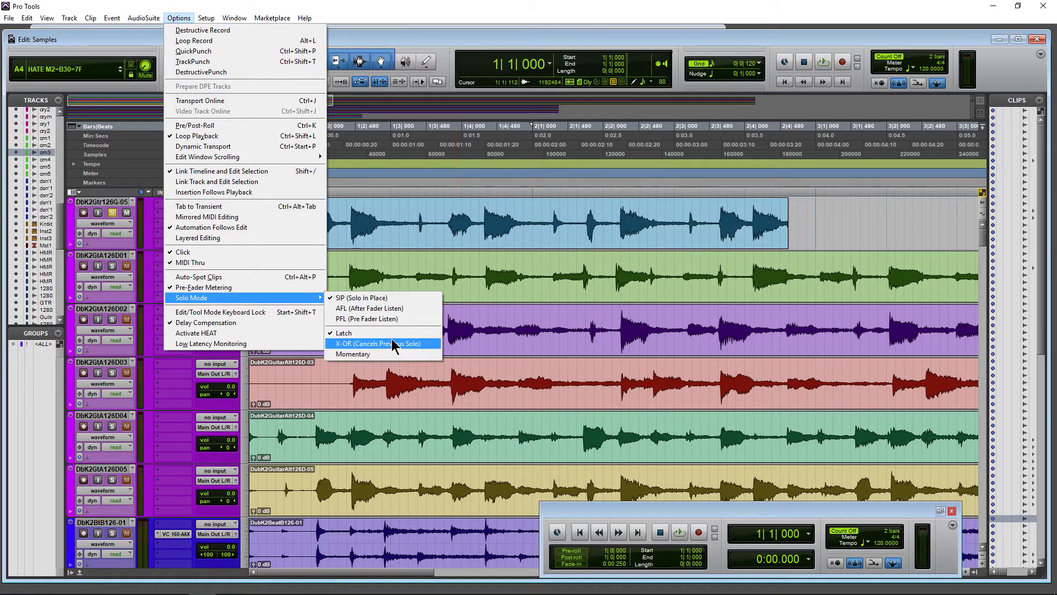
pyautogui.click(377, 343)
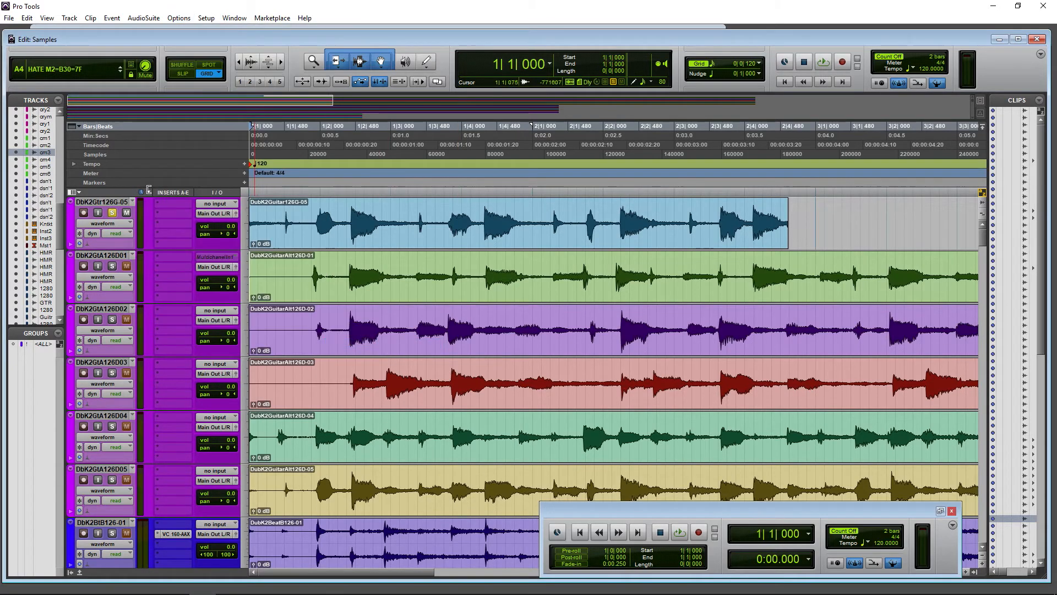
pyautogui.scroll(-3)
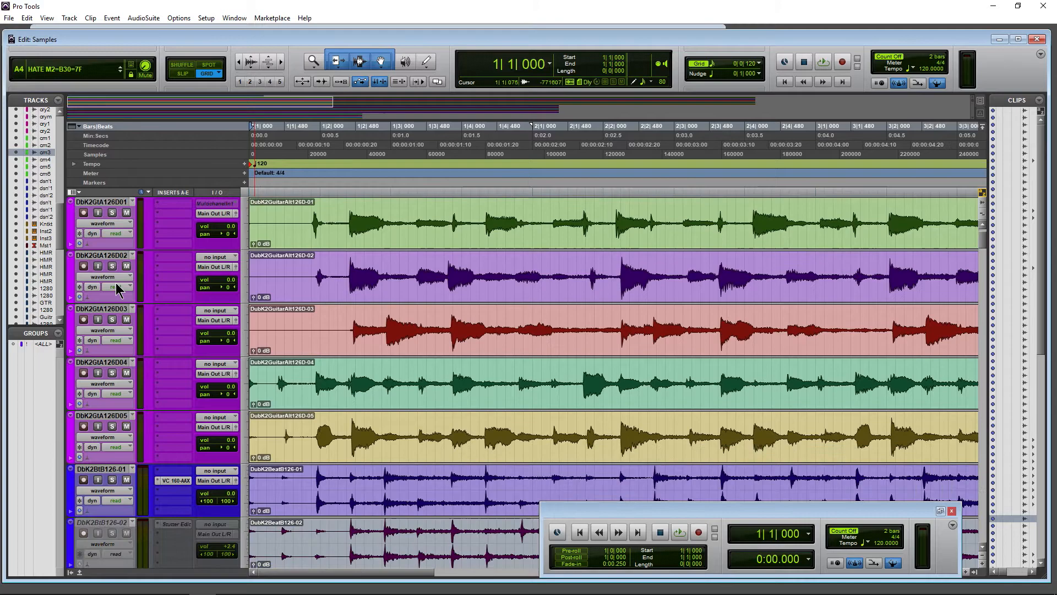
pyautogui.scroll(-3)
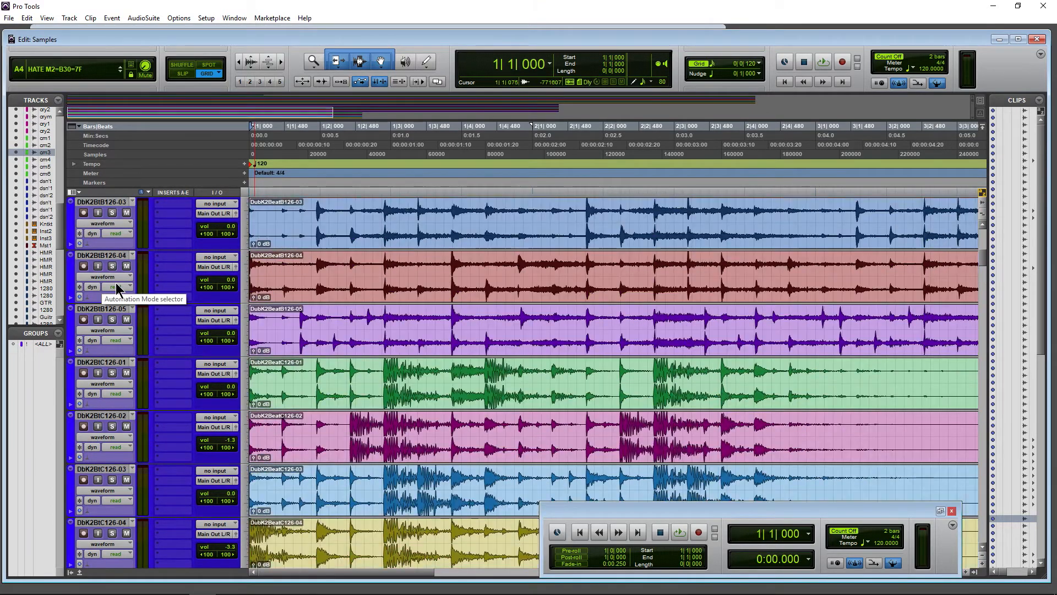
pyautogui.scroll(3)
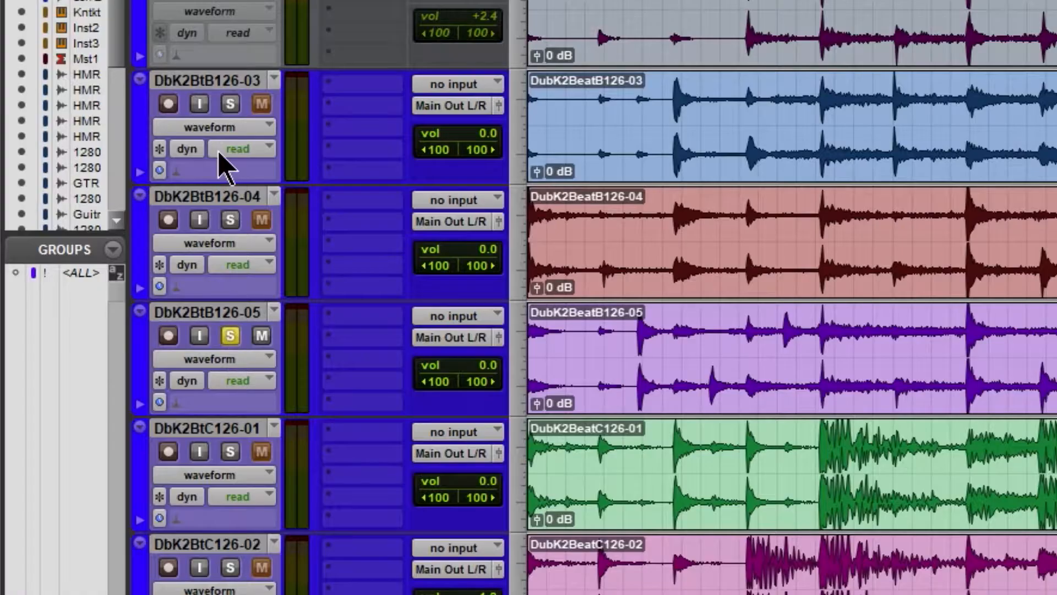
# Solo DbK2BtB126-04 to take over from -05, then solo -05 again, each cancelling the other
pyautogui.click(230, 220)
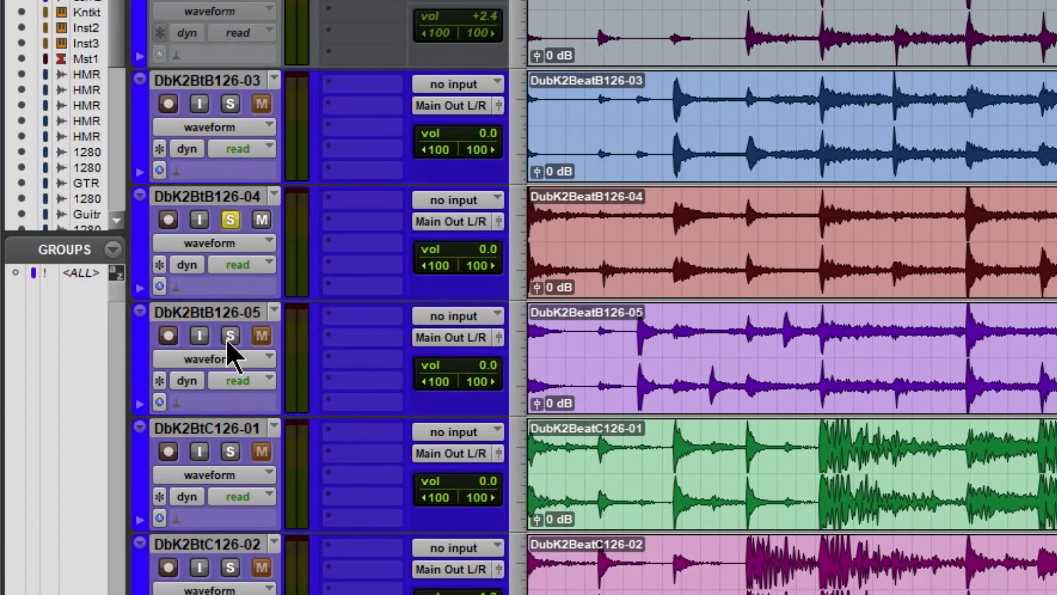
pyautogui.click(230, 450)
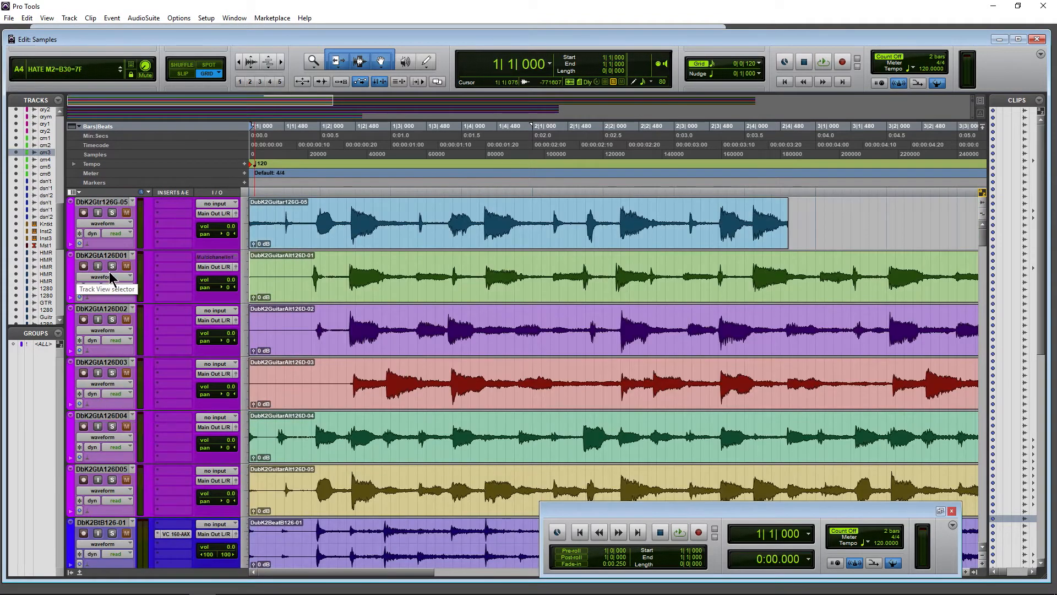
# Set the solo mode to Momentary from Options > Solo Mode
pyautogui.click(678, 532)
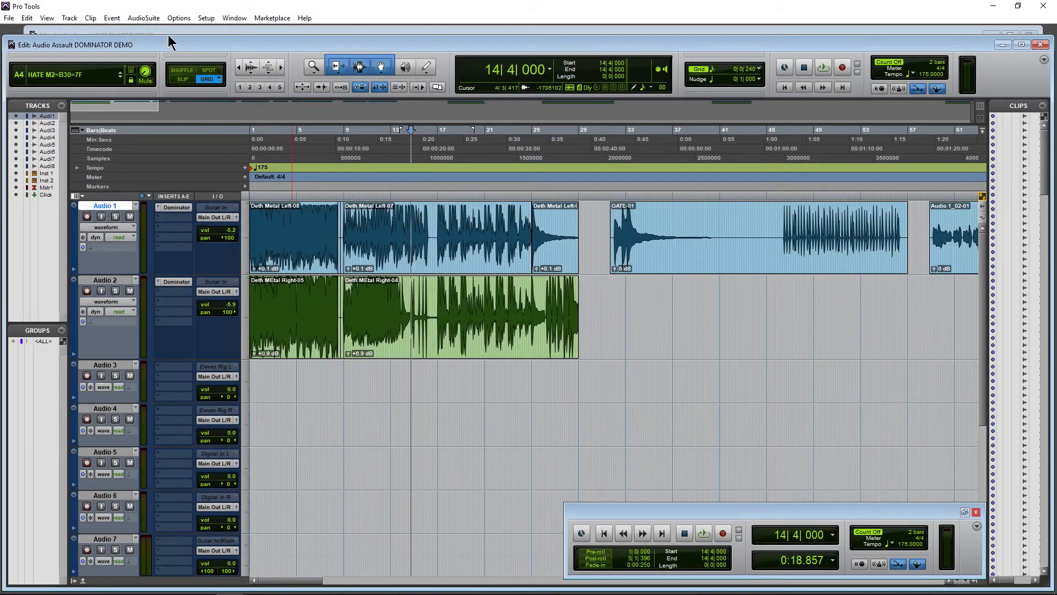
pyautogui.click(179, 18)
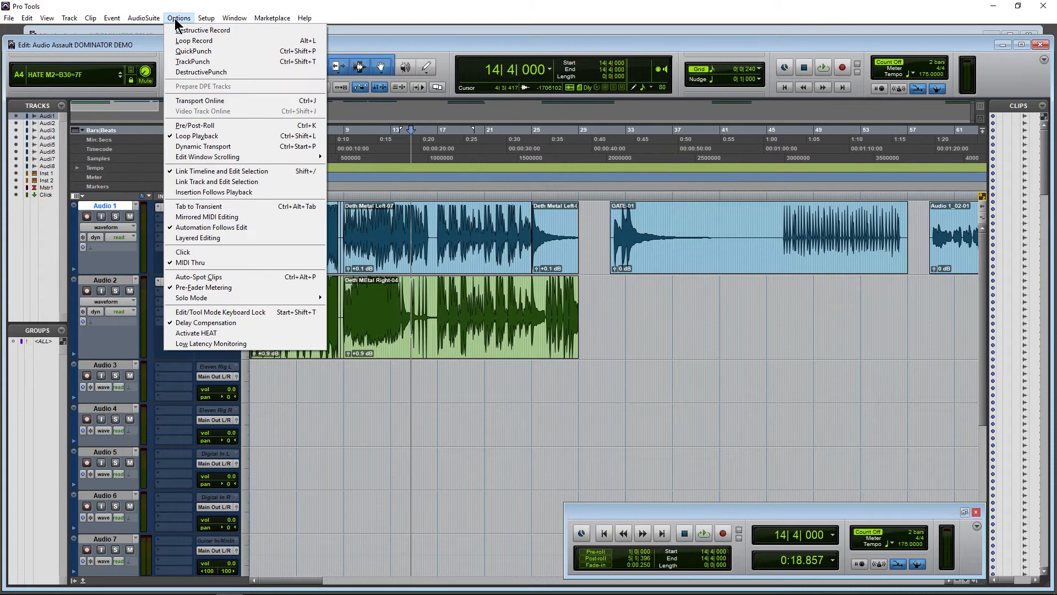
pyautogui.click(192, 298)
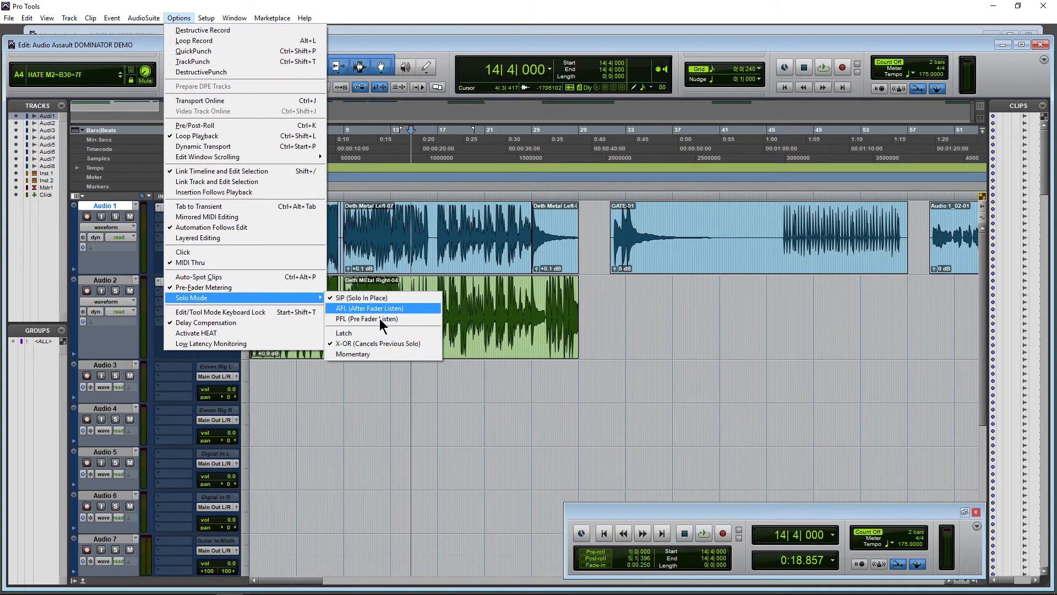
pyautogui.click(370, 308)
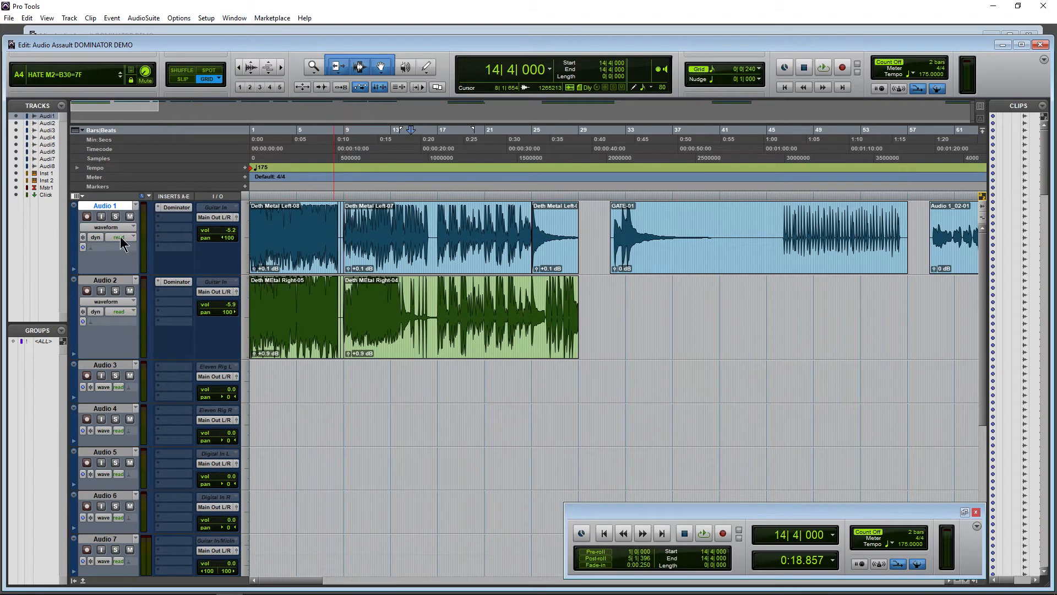
# During playback, hold Audio 1's solo to hear it alone only while held
pyautogui.click(115, 216)
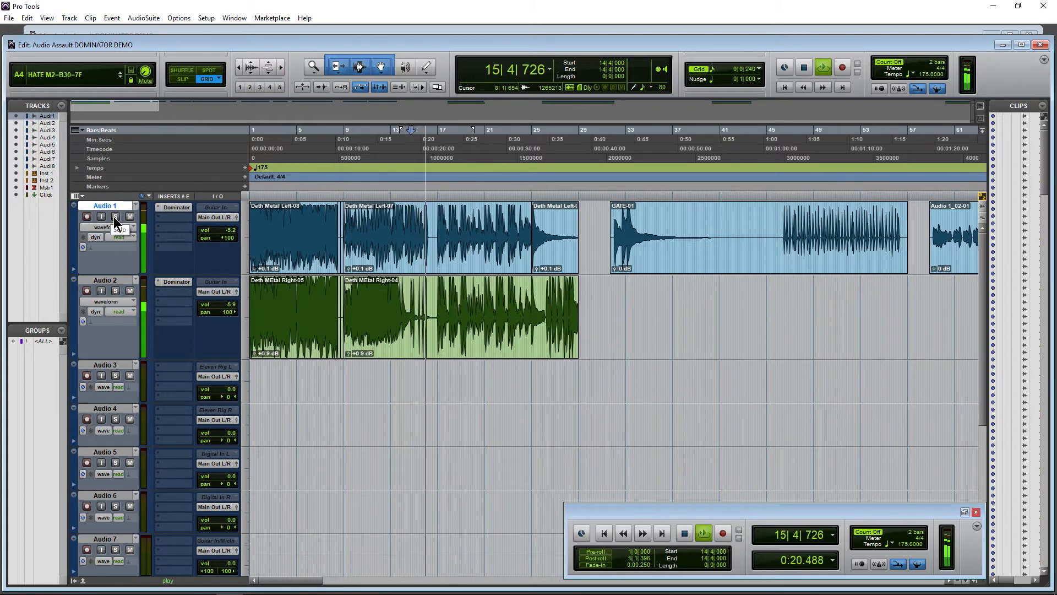
pyautogui.click(702, 533)
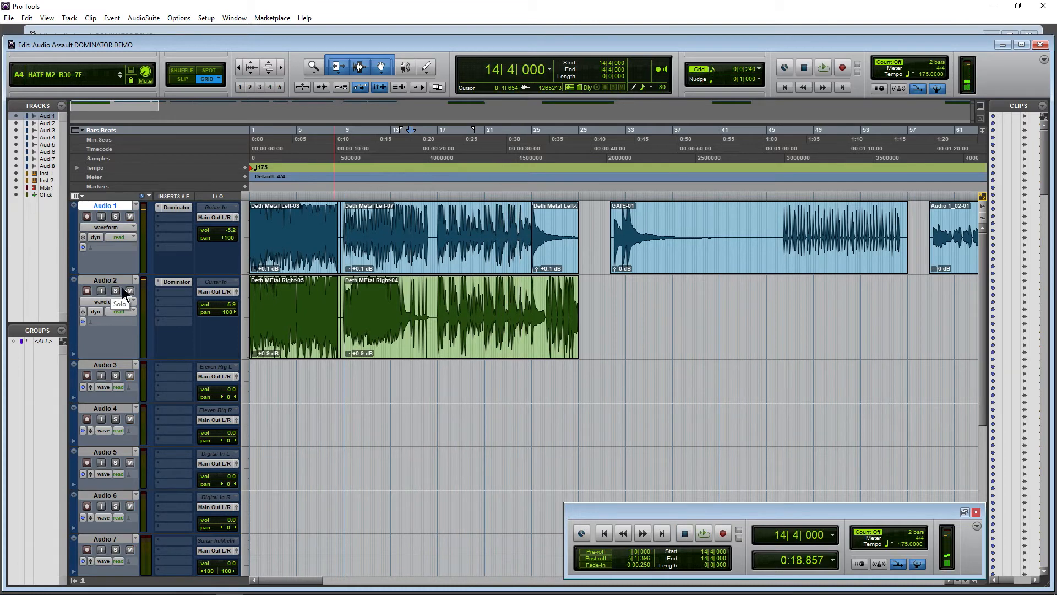
pyautogui.moveTo(215, 291)
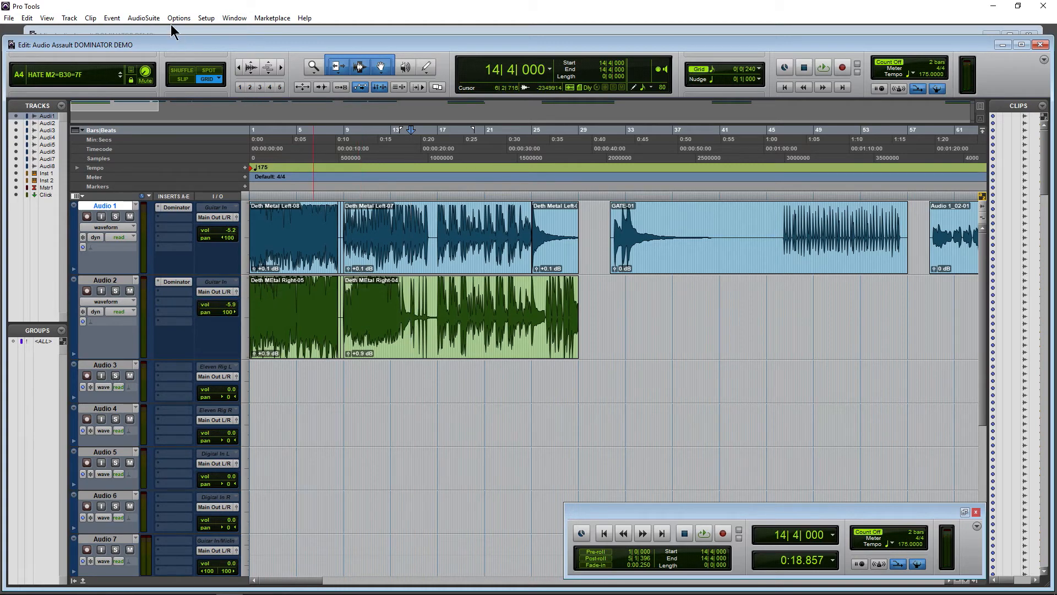
# Set the solo mode back to X-OR and solo the Audio 2 track
pyautogui.click(178, 18)
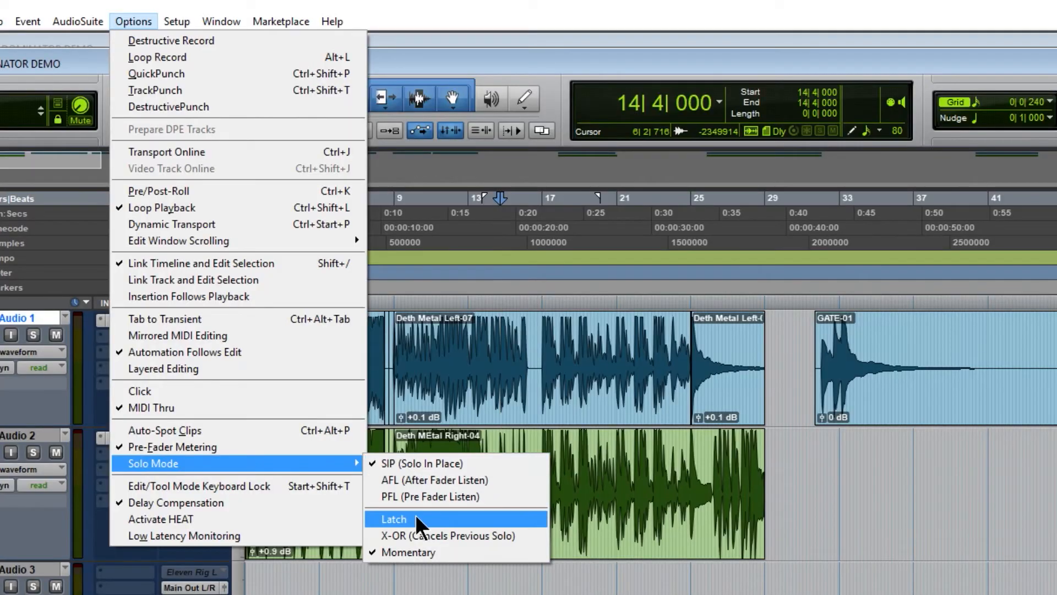
pyautogui.moveTo(425, 551)
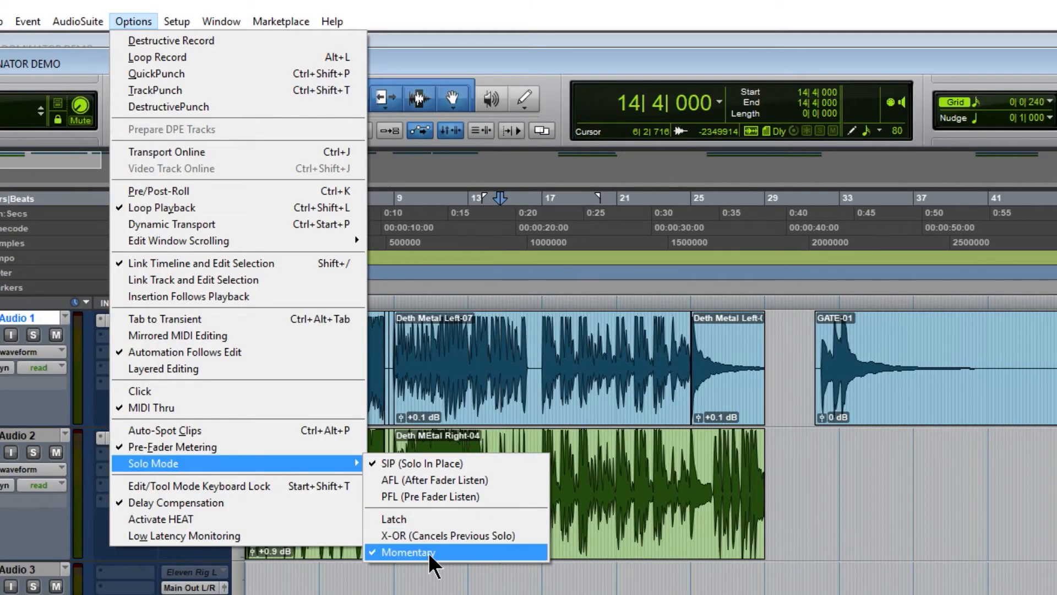
pyautogui.moveTo(444, 535)
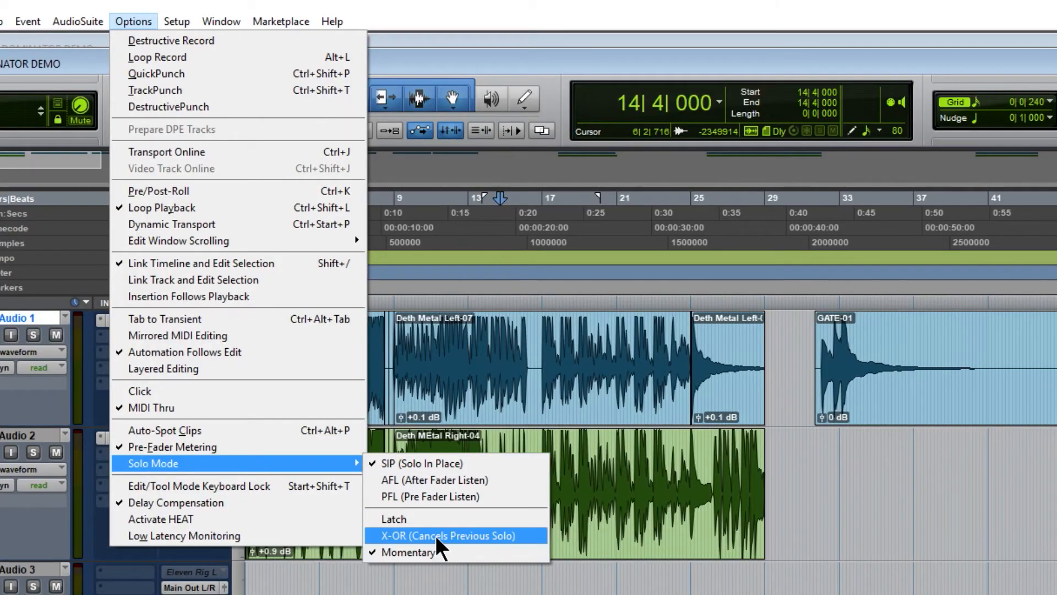
pyautogui.click(448, 535)
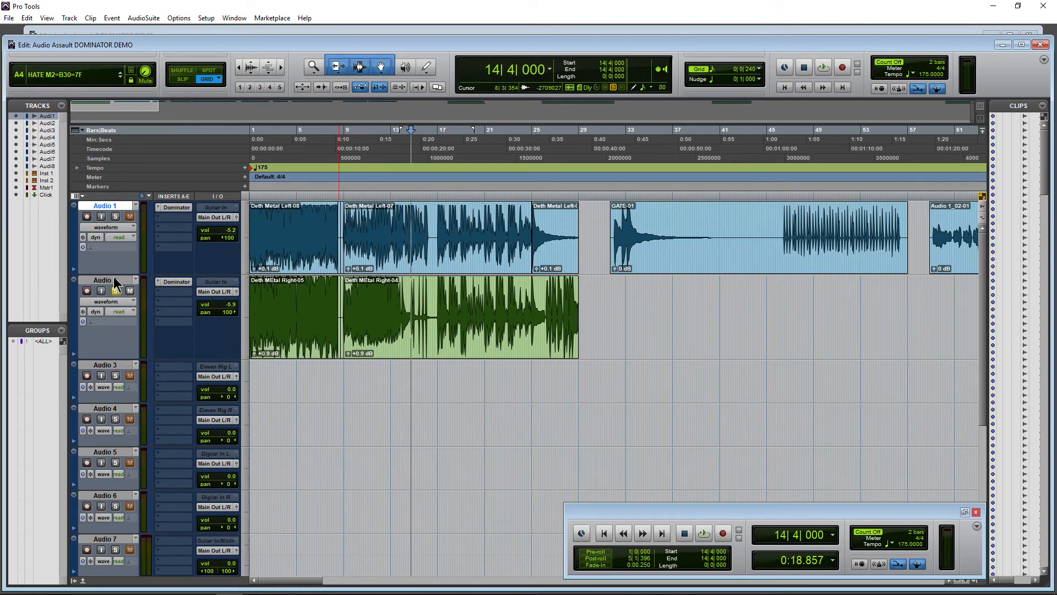
pyautogui.click(115, 216)
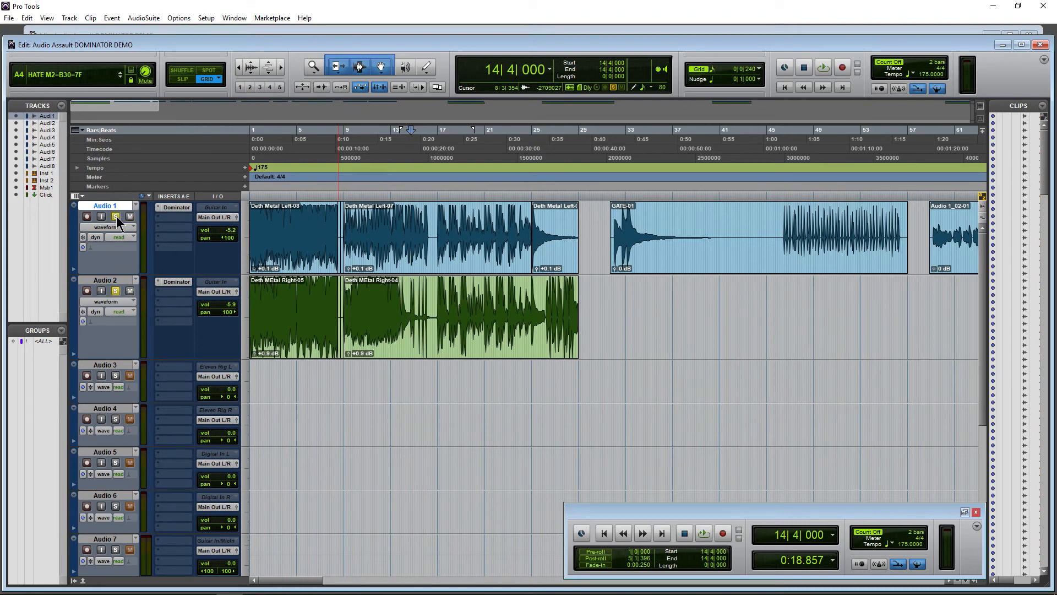
# Solo Audio 1 so Audio 2's solo cancels, then reopen Solo Mode to confirm X-OR is ticked
pyautogui.click(114, 217)
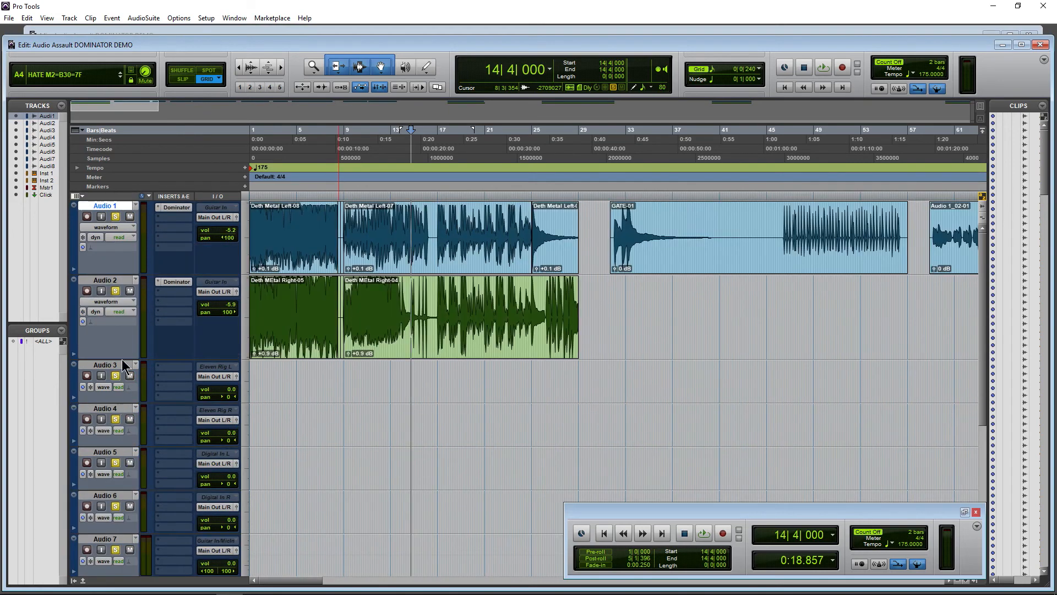
pyautogui.click(115, 290)
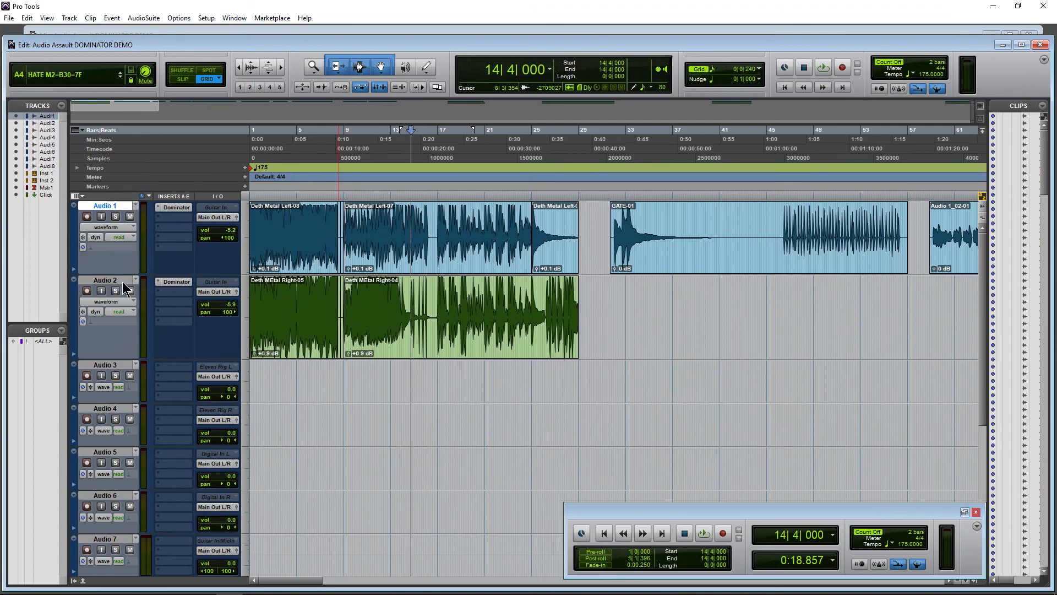
pyautogui.click(179, 18)
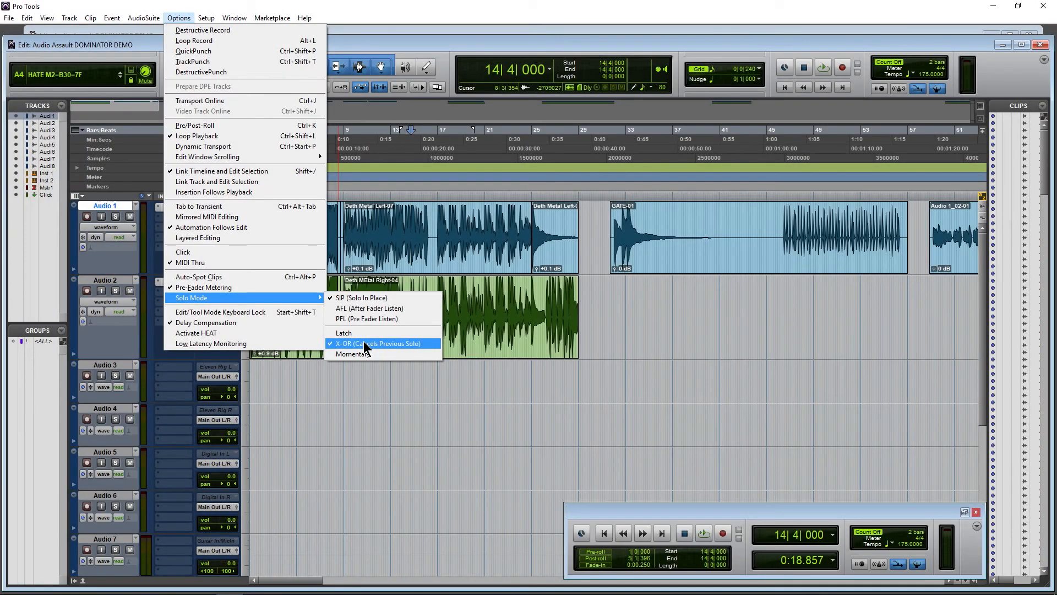